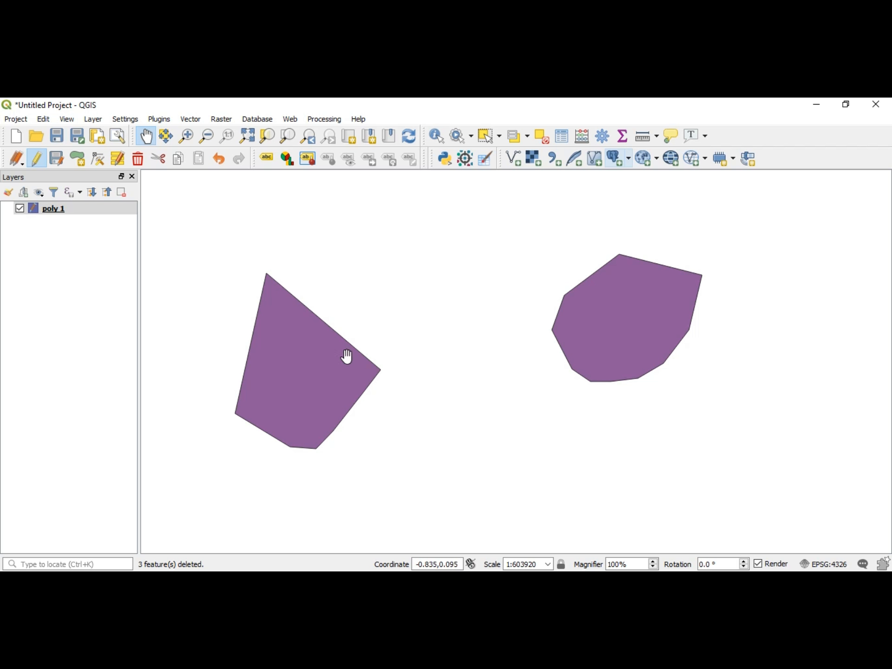
mouse_move(364, 328)
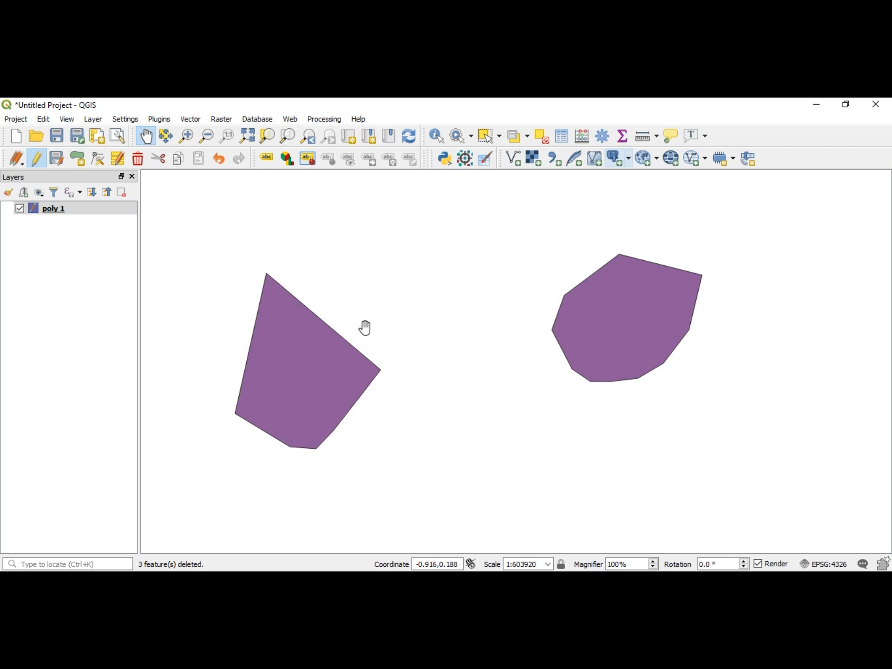
mouse_move(378, 425)
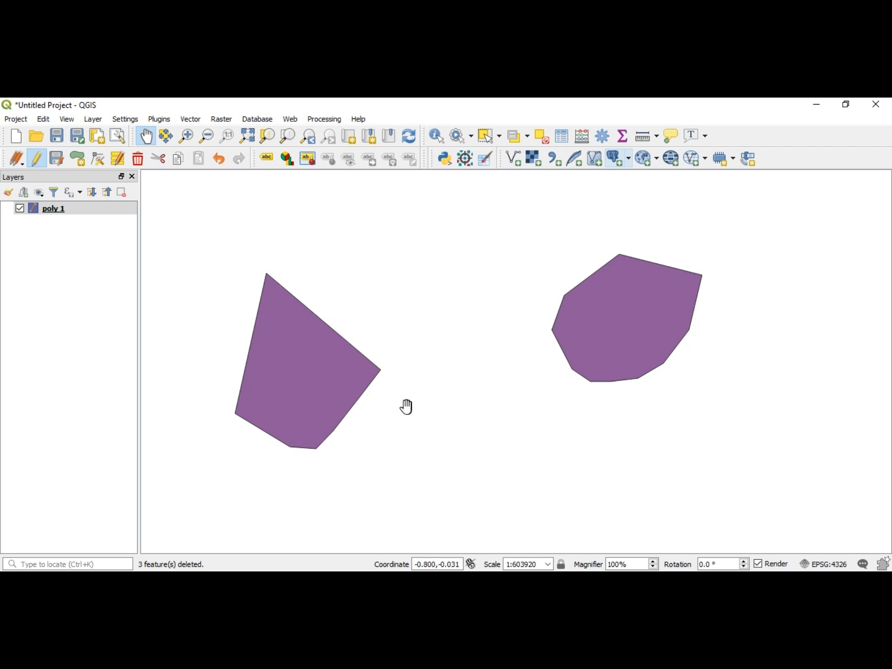
mouse_move(292, 362)
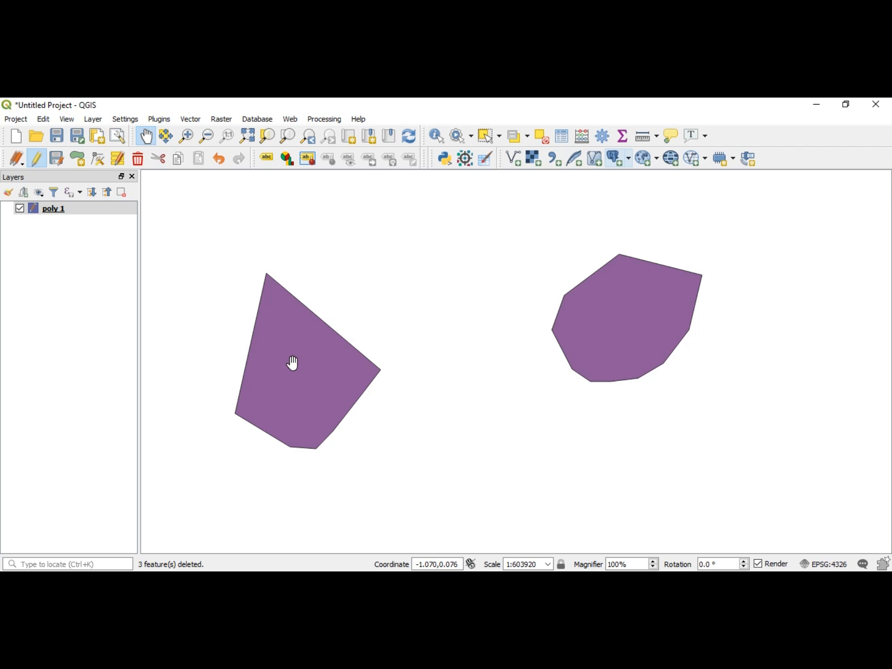
mouse_move(311, 397)
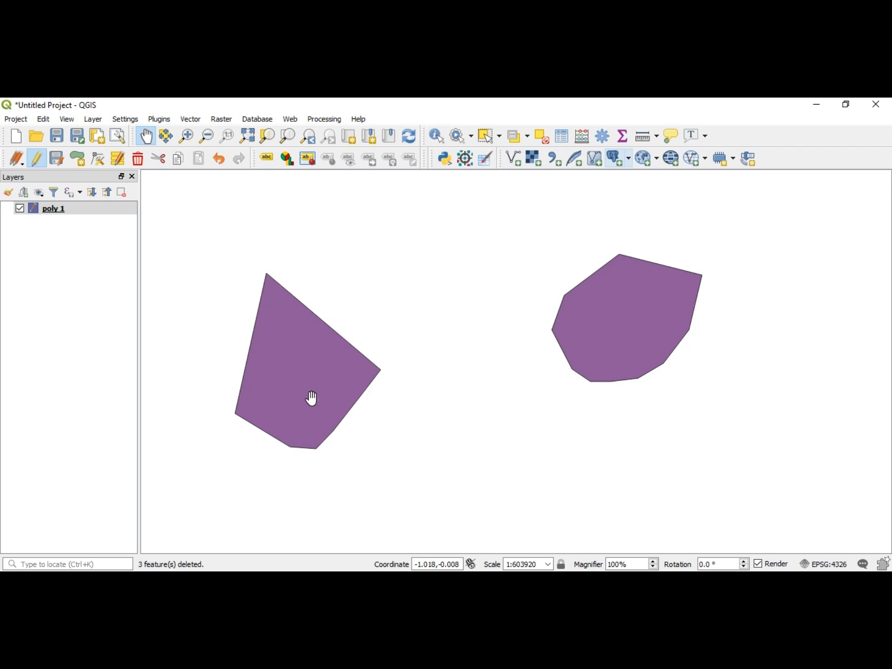
mouse_move(343, 379)
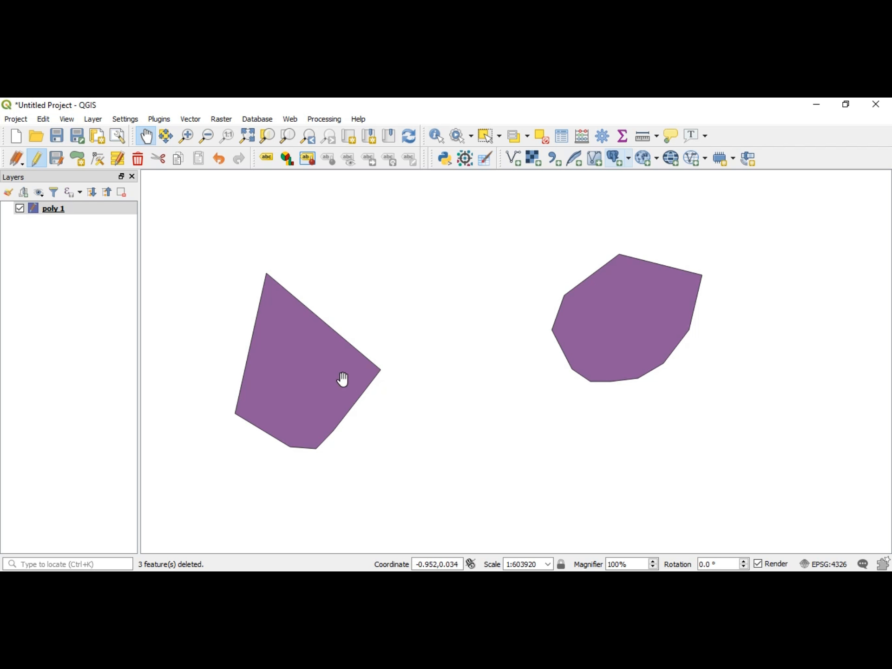
mouse_move(361, 346)
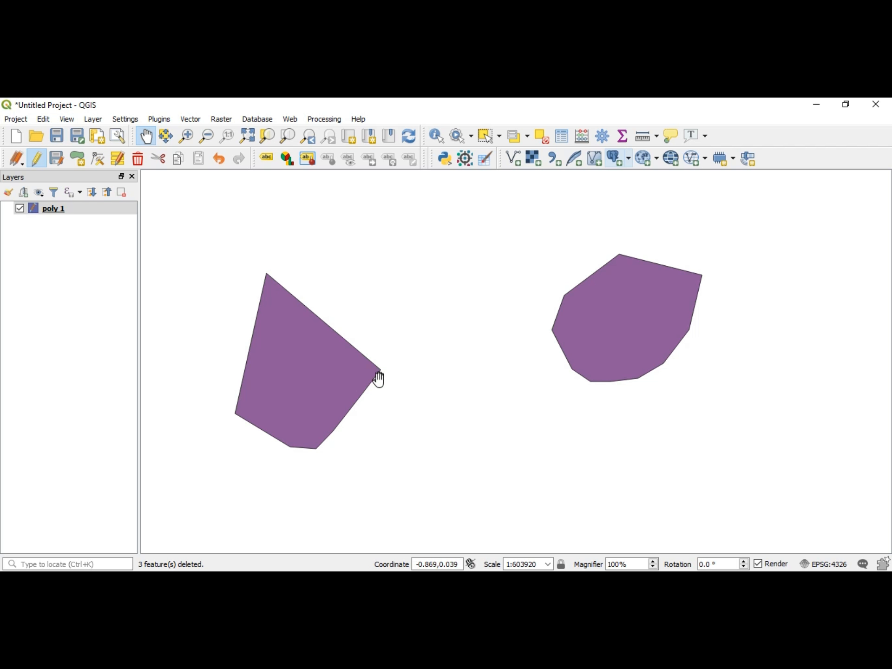
mouse_move(350, 341)
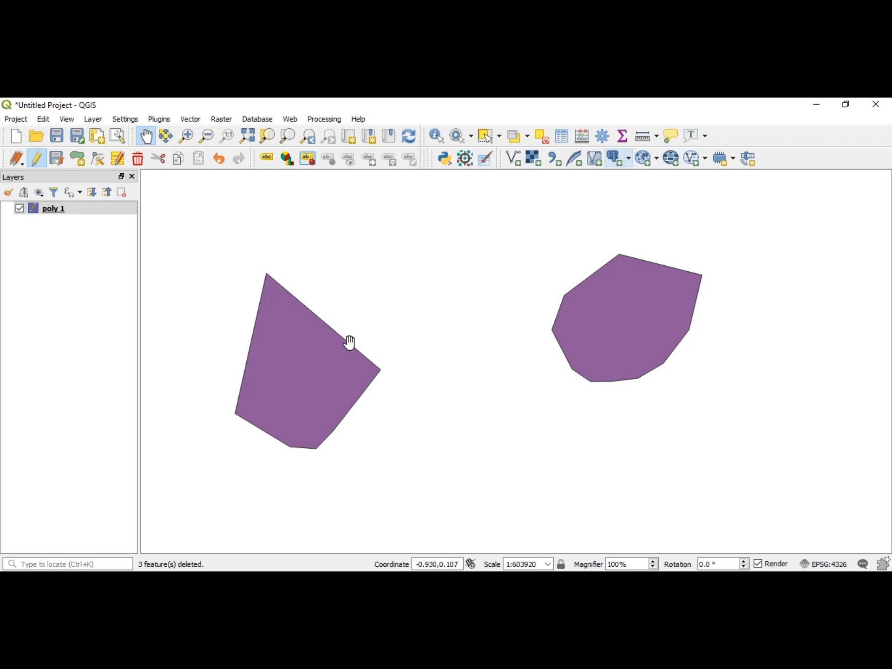
mouse_move(374, 376)
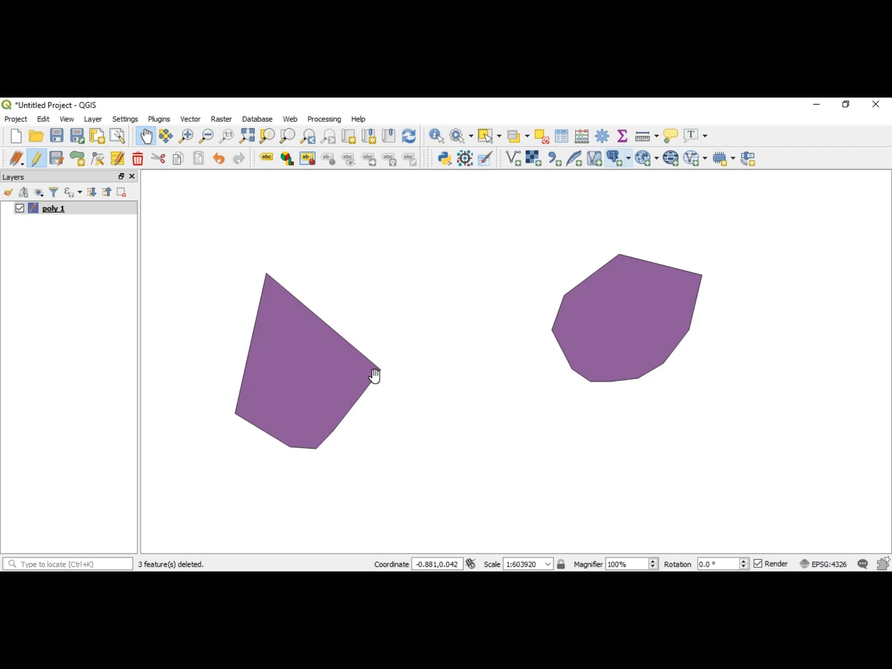
mouse_move(371, 382)
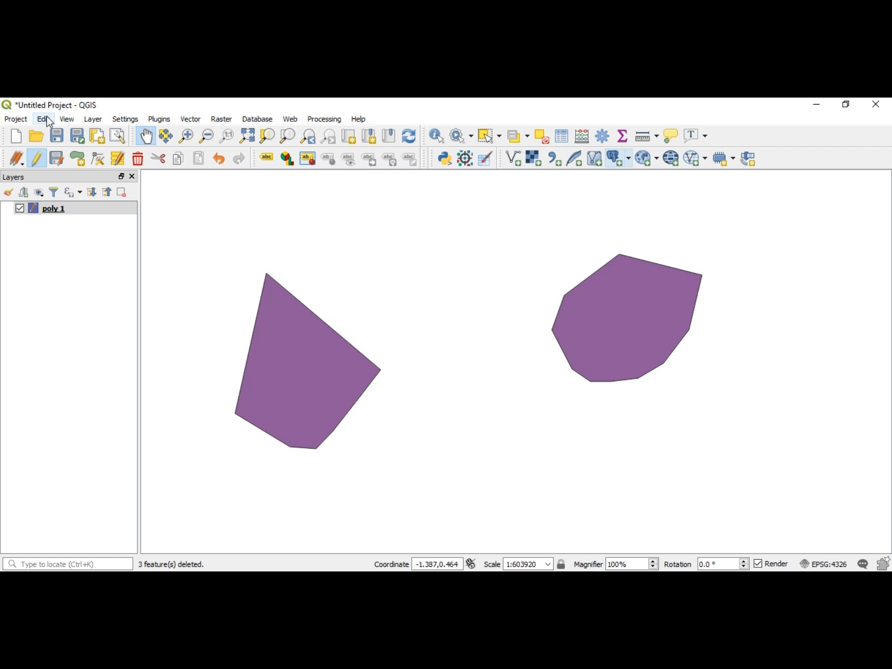
Step: Pick the Offset Curve tool from the Edit menu
left_click(42, 119)
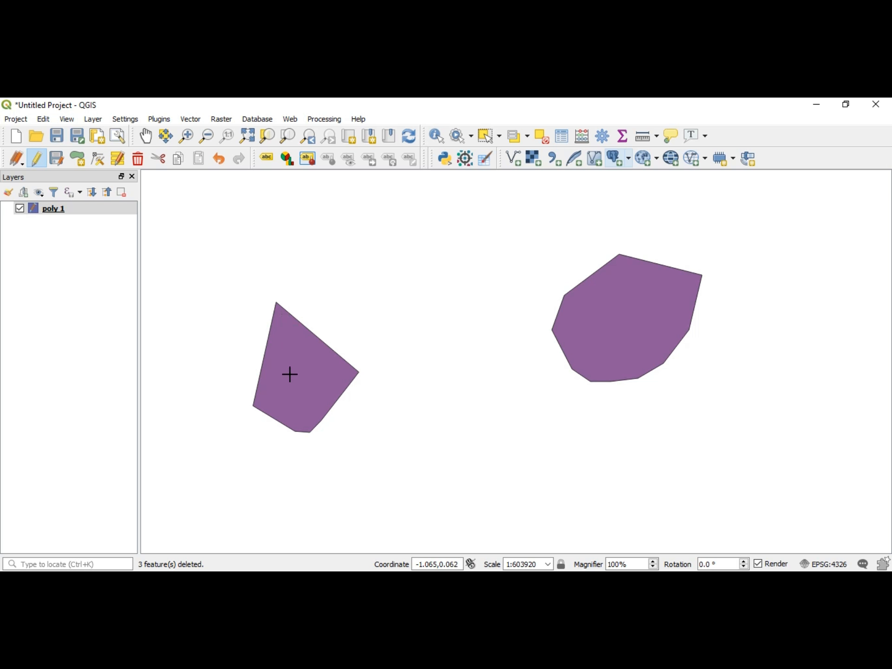
mouse_move(288, 331)
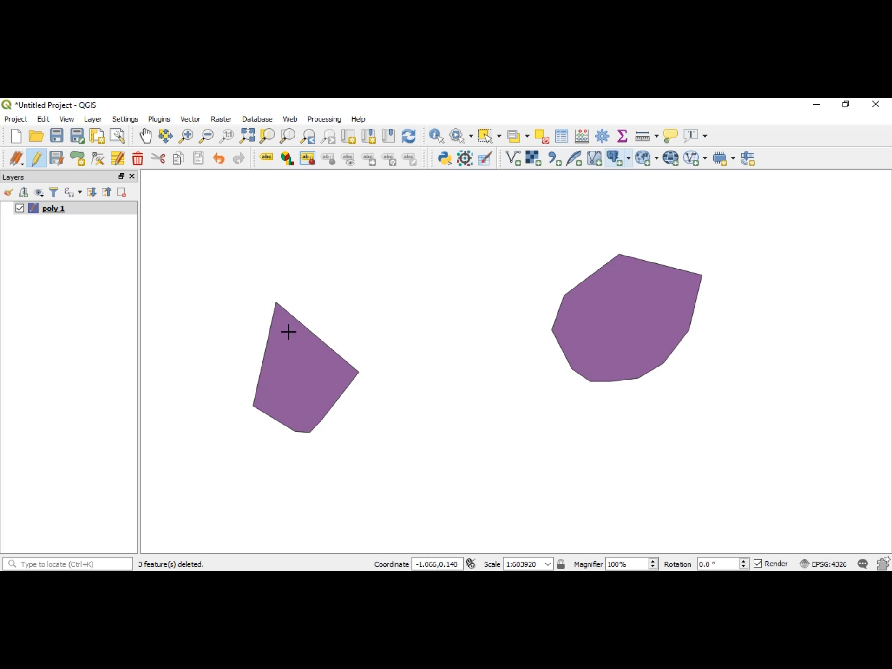
mouse_move(309, 367)
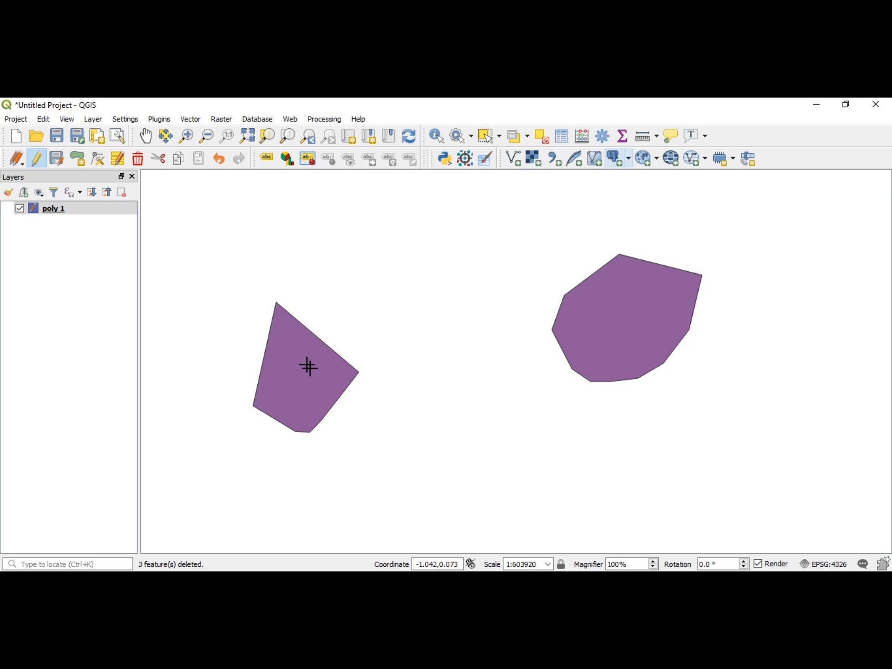
mouse_move(639, 320)
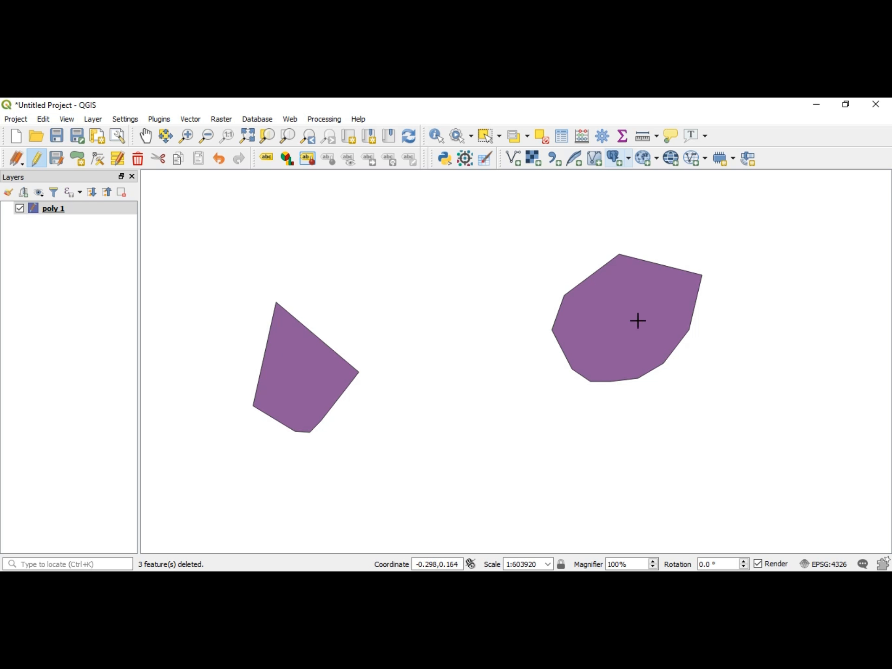